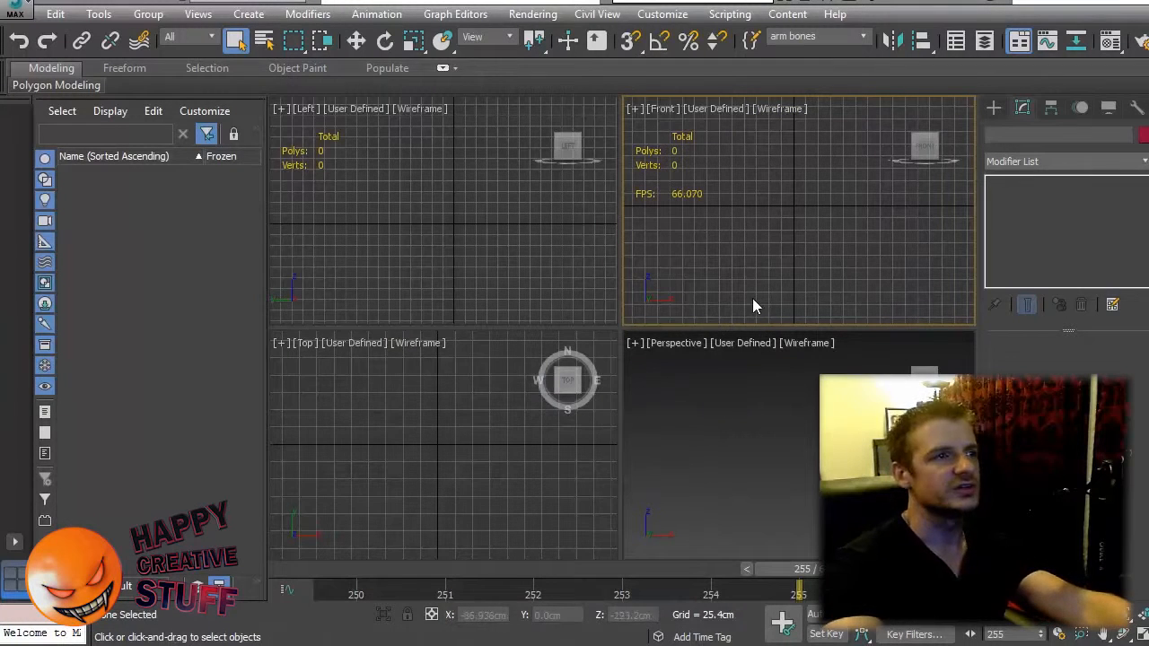
{"action": "mouse_move", "coordinate": [528, 316]}
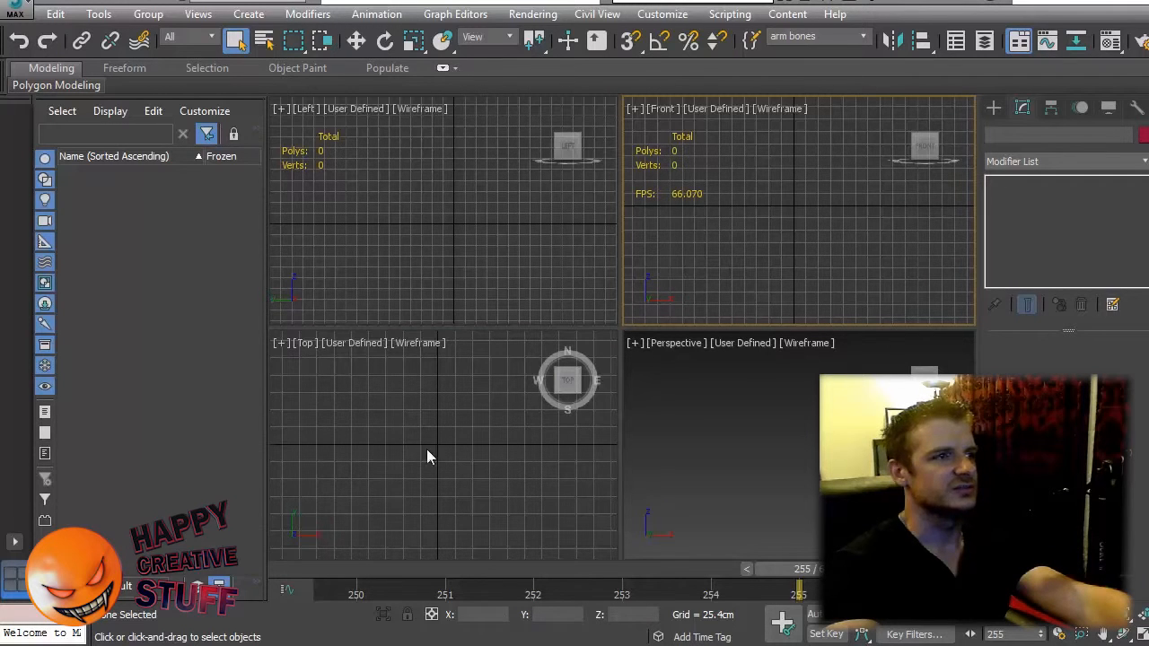
Draw a Standard Primitives plane, Plane001, in the Front viewport for the front reference.
{"action": "left_click", "coordinate": [994, 108]}
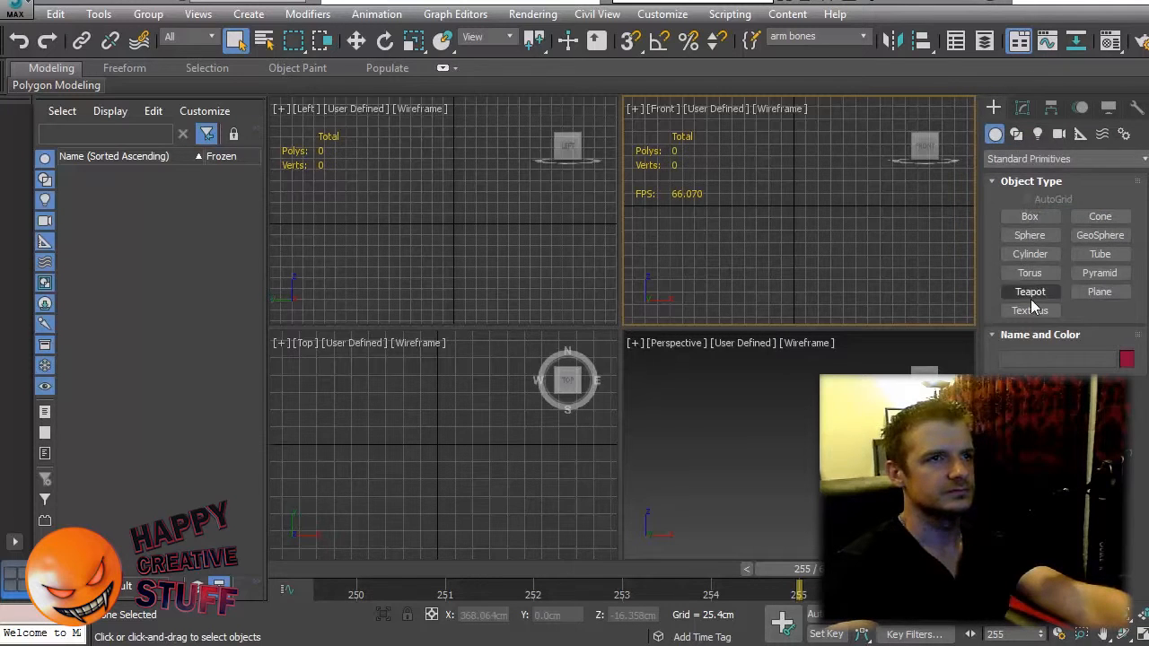
{"action": "left_click", "coordinate": [1098, 291]}
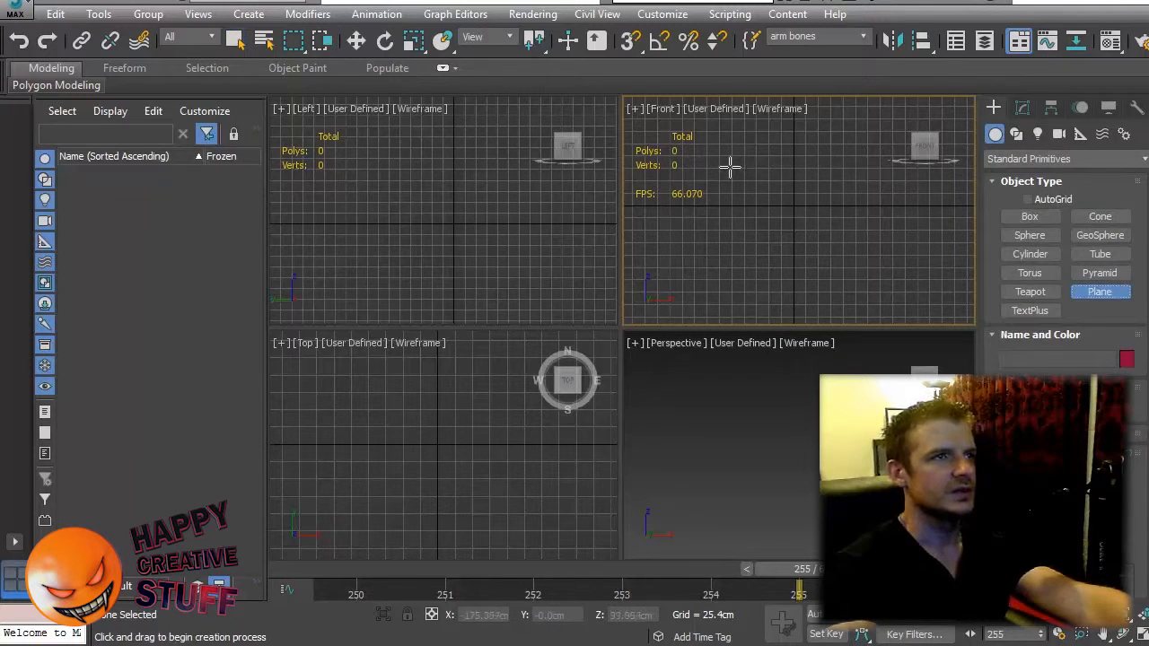
{"action": "left_click_drag", "start_coordinate": [729, 165], "coordinate": [865, 260]}
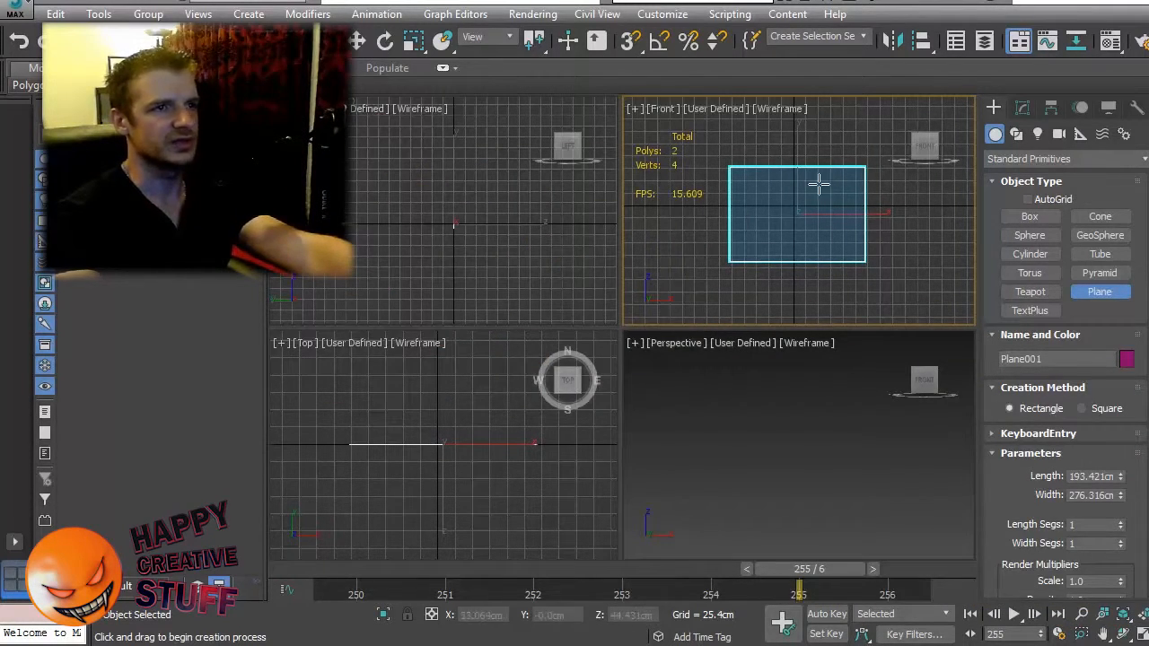
{"action": "mouse_move", "coordinate": [1014, 485]}
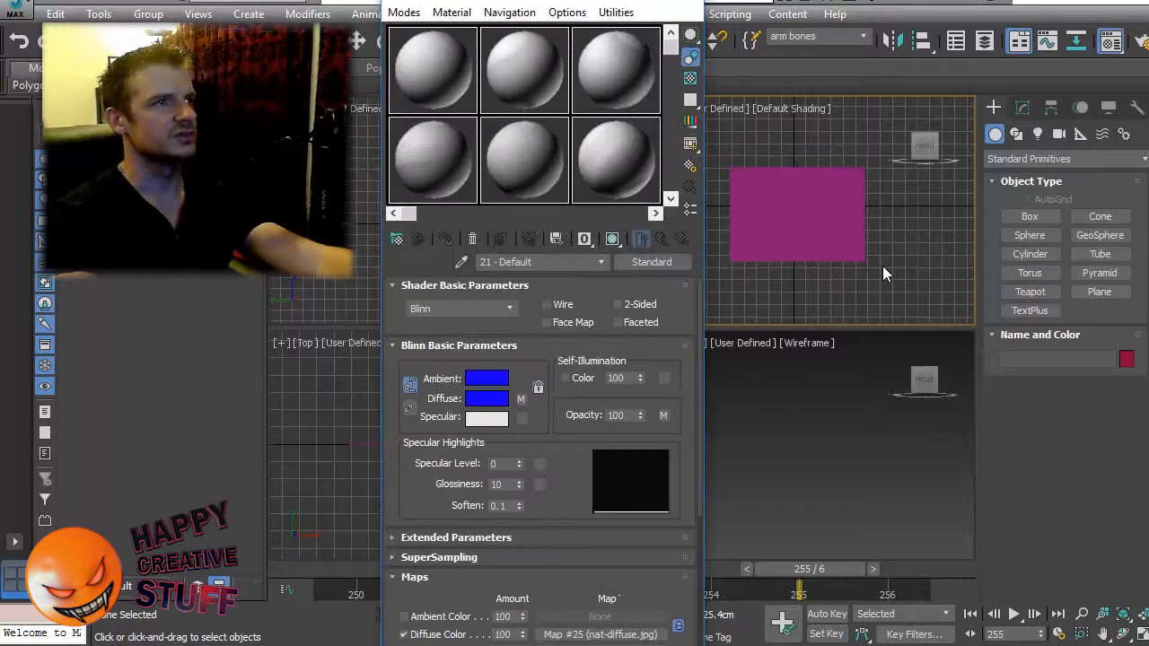
Keep the Compact Material Editor and rename the material 'powerpuff front'.
{"action": "left_click", "coordinate": [402, 10]}
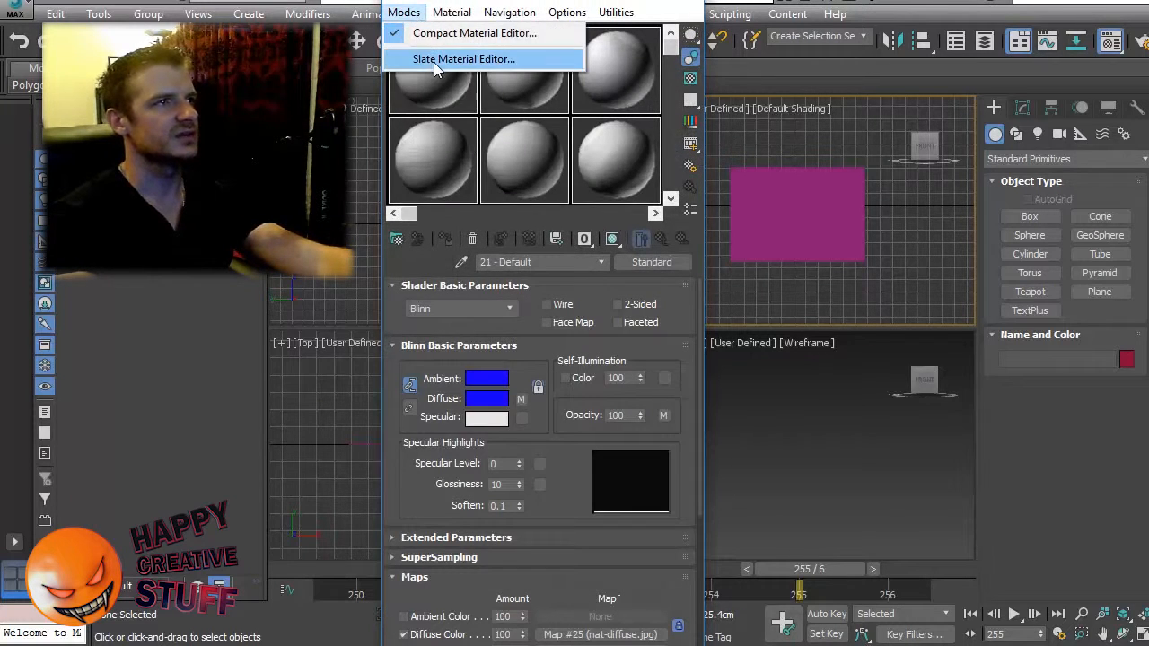
{"action": "left_click", "coordinate": [463, 57]}
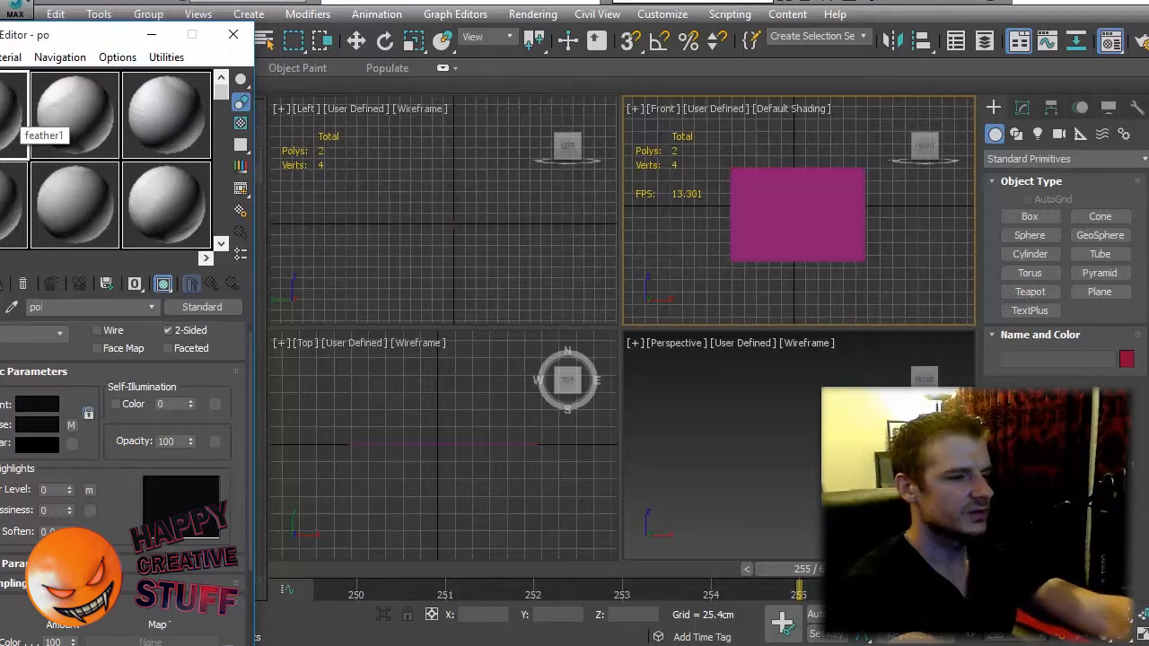
{"action": "type", "text": "powerpuff front reference"}
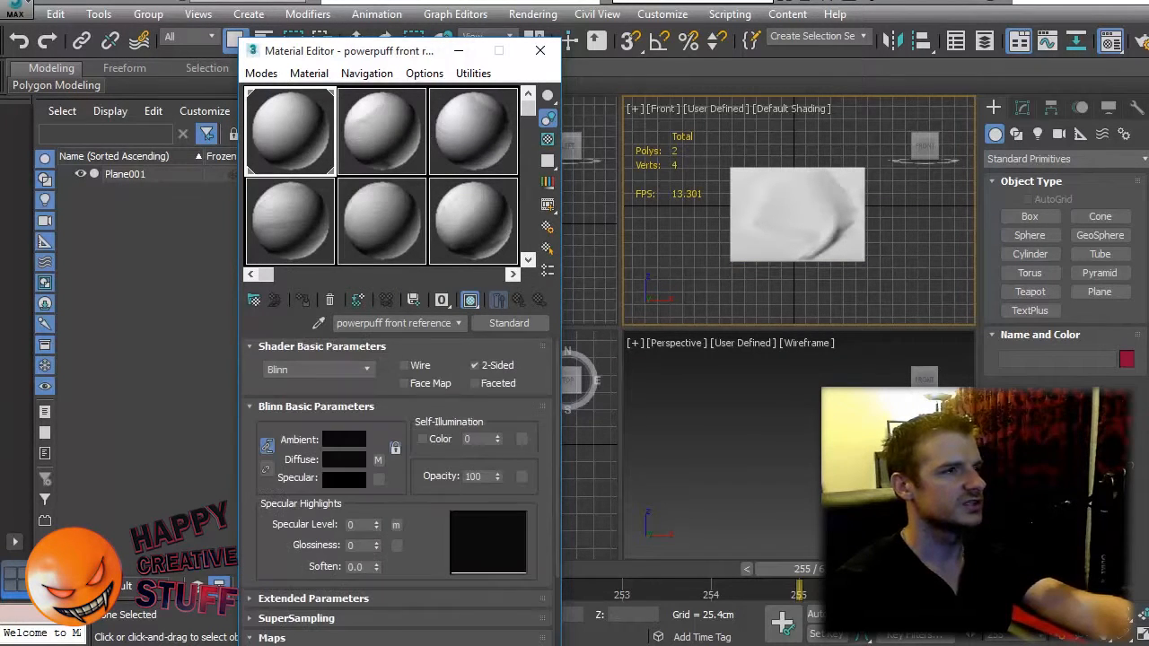
{"action": "mouse_move", "coordinate": [377, 459]}
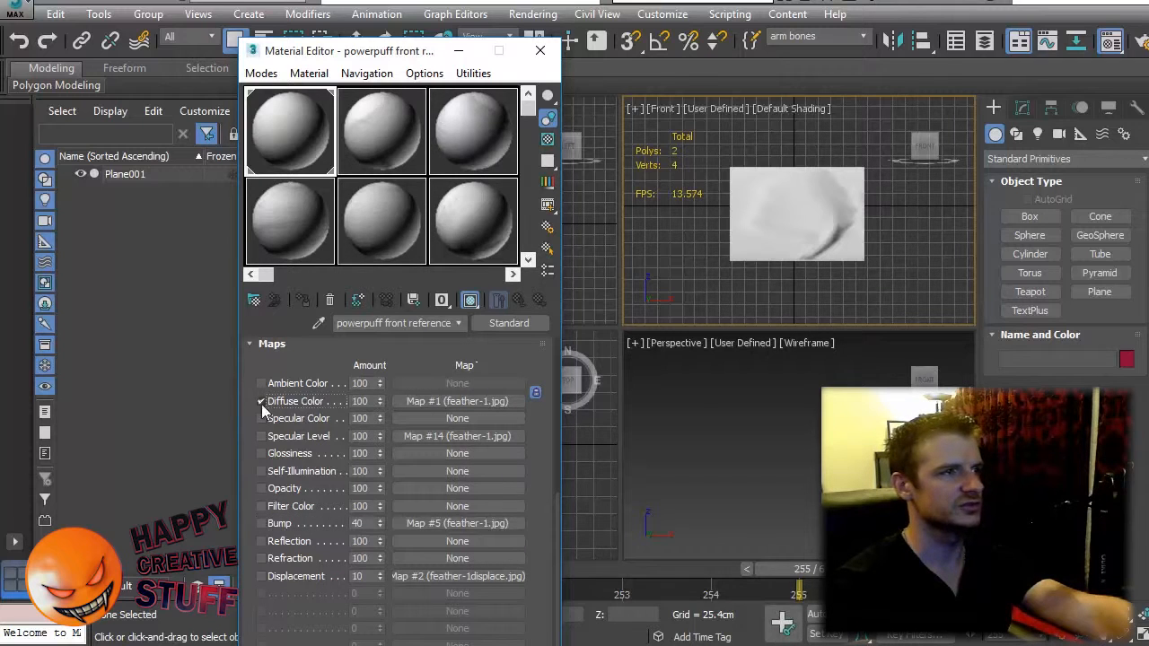
Browse for a new bitmap in the material's Diffuse Color map slot.
{"action": "left_click", "coordinate": [455, 402]}
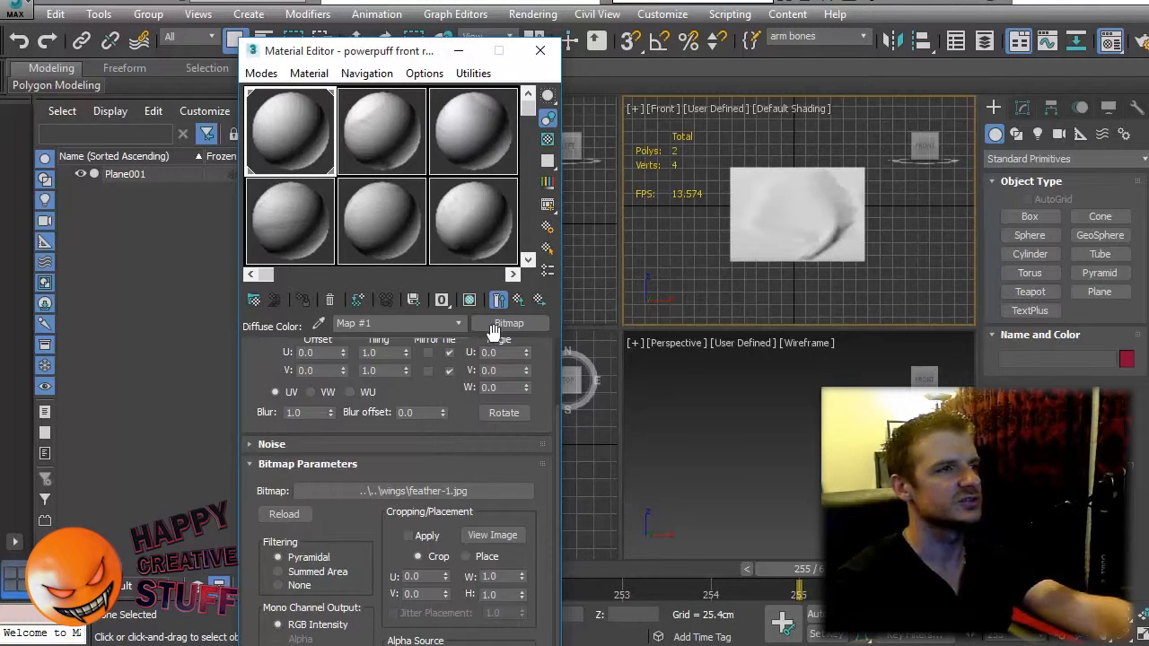
{"action": "left_click", "coordinate": [510, 323]}
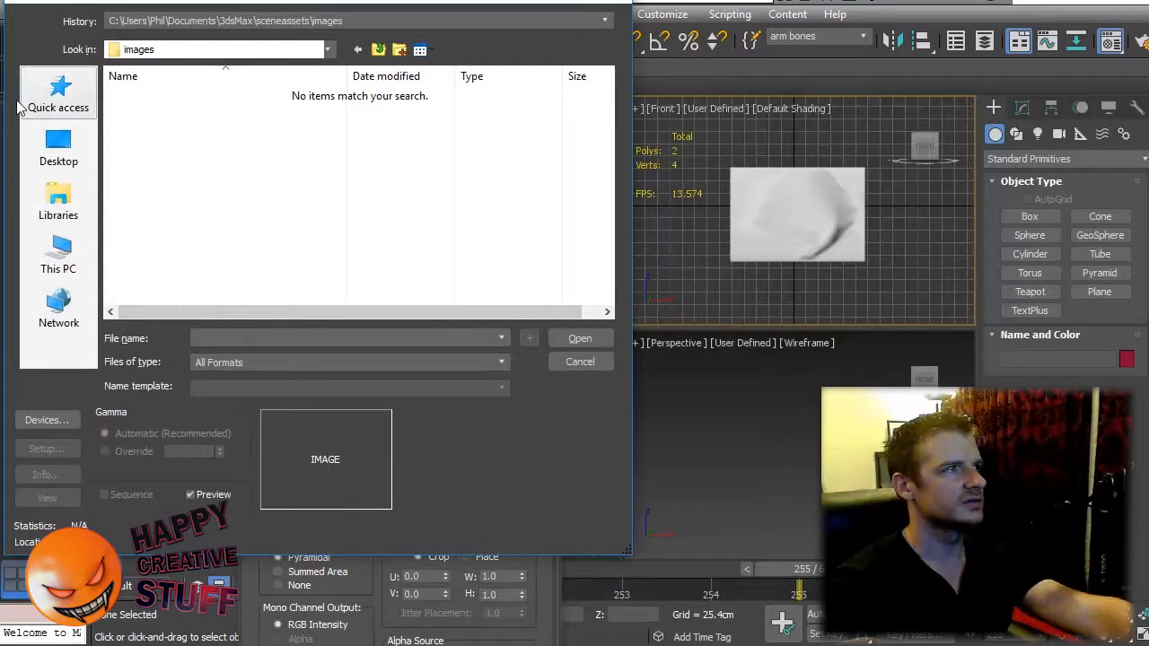
Load 0000-blossom.jpg from Desktop > powerpuff 3D Blossom > powerpuff reference as the diffuse bitmap.
{"action": "left_click", "coordinate": [58, 147]}
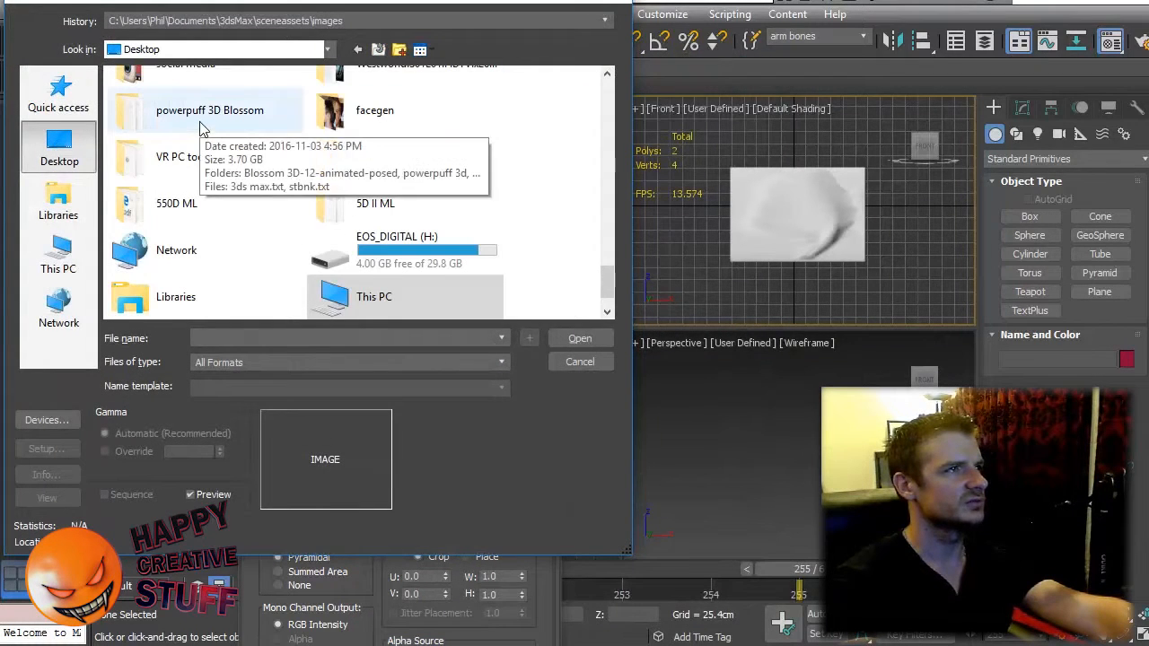
{"action": "double_click", "coordinate": [209, 109]}
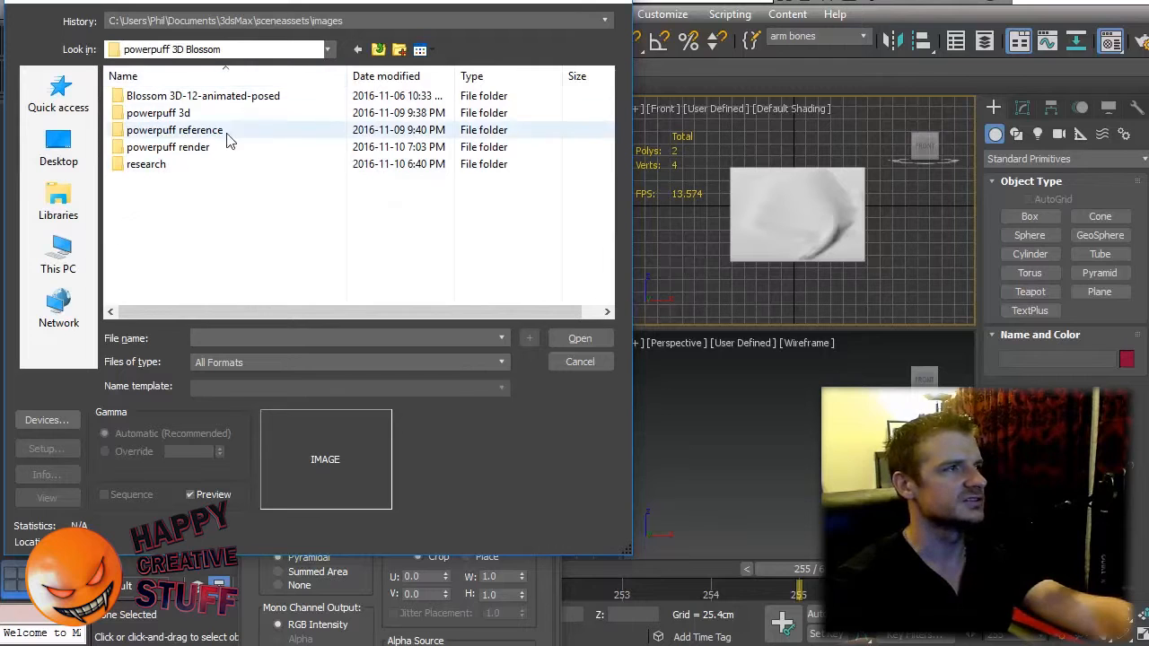
{"action": "double_click", "coordinate": [174, 130]}
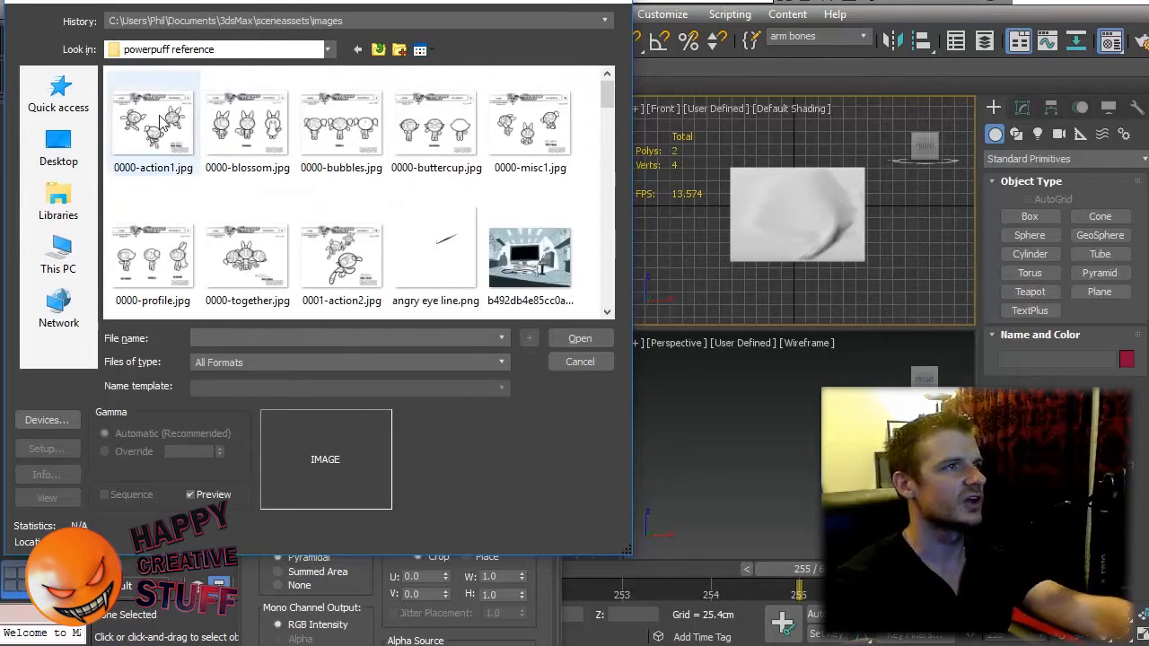
{"action": "left_click", "coordinate": [247, 122]}
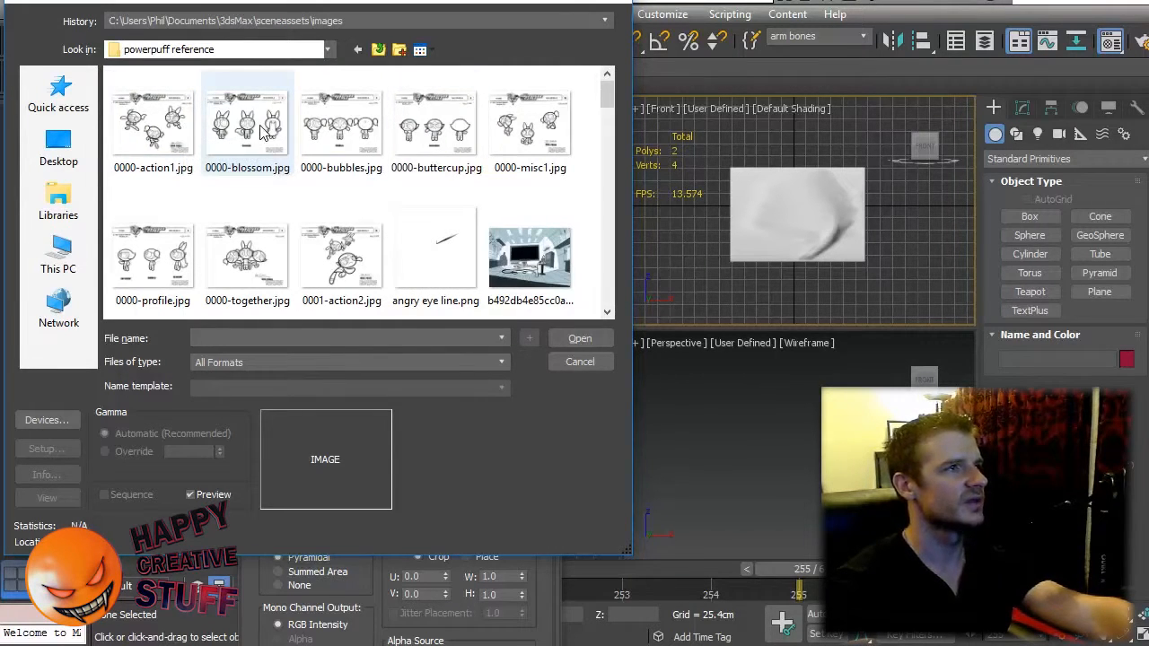
{"action": "left_click", "coordinate": [247, 122]}
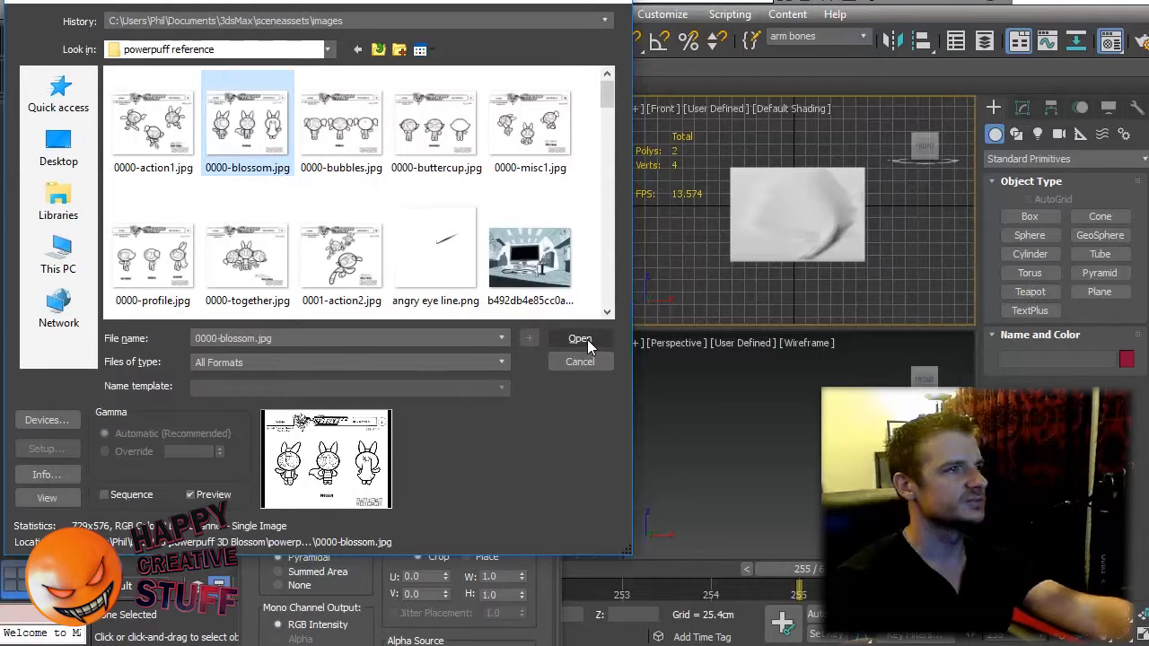
{"action": "left_click", "coordinate": [579, 338]}
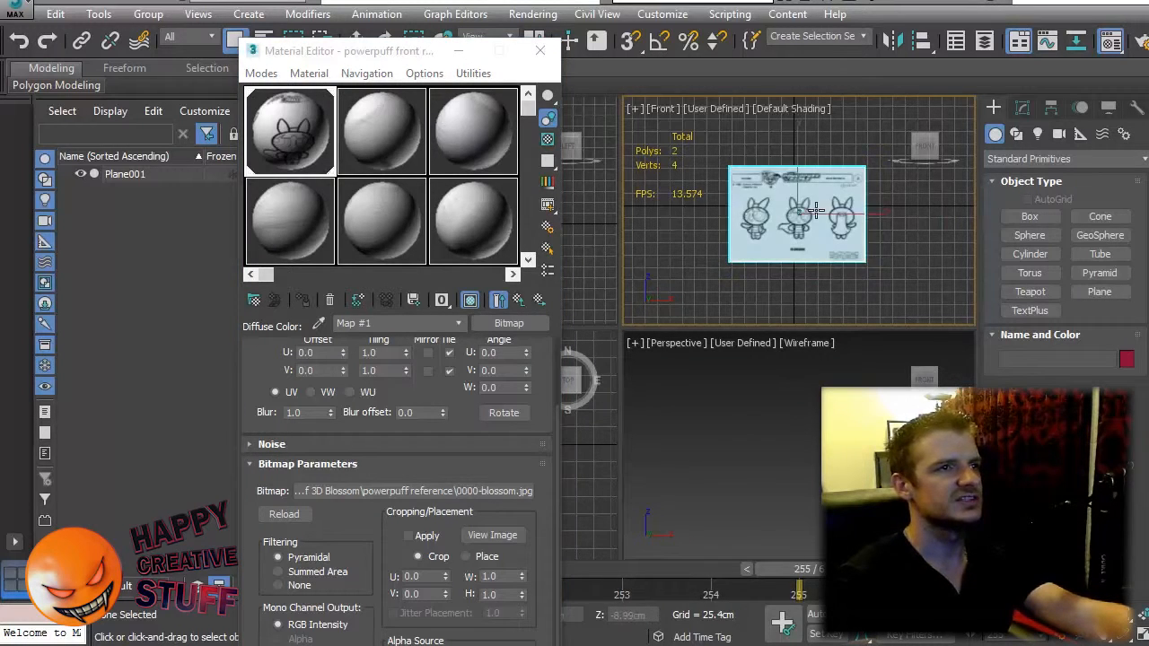
Apply the Blossom material to Plane001 so the sheet shows in the front view.
{"action": "left_click", "coordinate": [798, 212]}
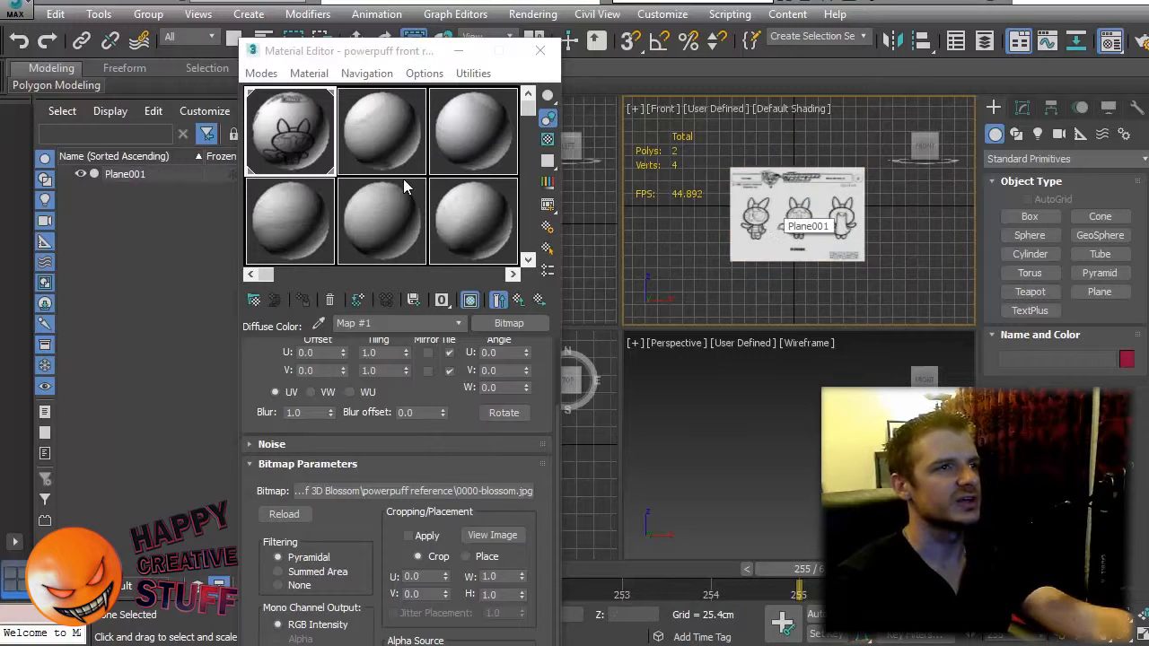
{"action": "left_click", "coordinate": [797, 215]}
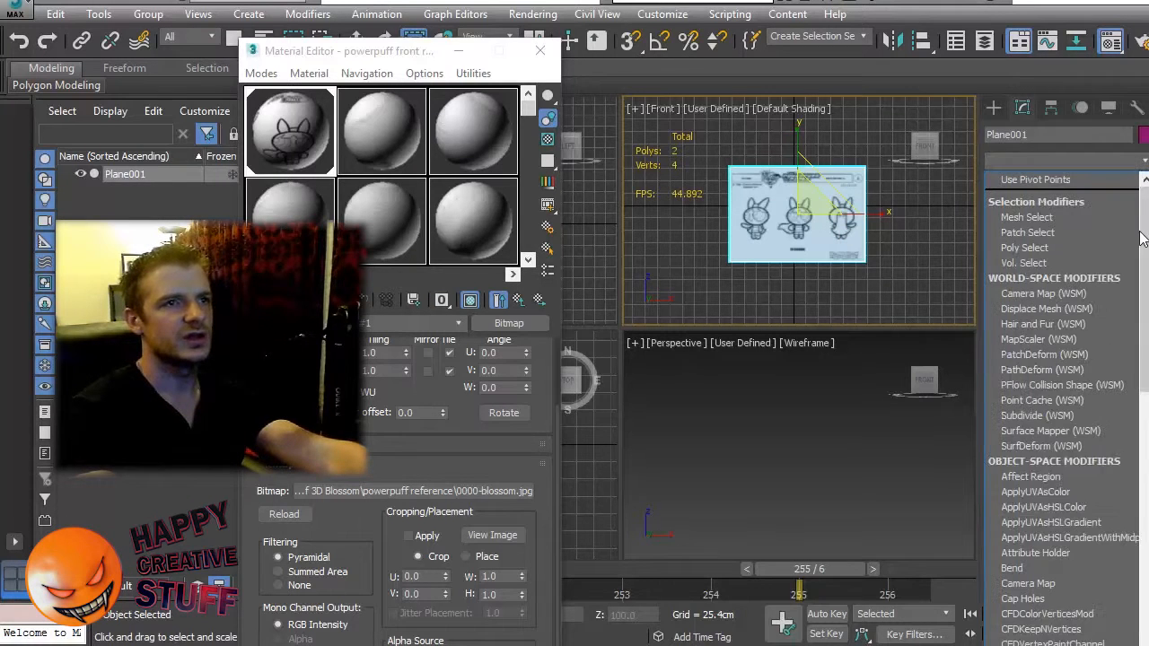
Add a UVW Map modifier and Bitmap Fit it to 0000-blossom.jpg.
{"action": "scroll", "scroll_direction": "down", "scroll_amount": 3}
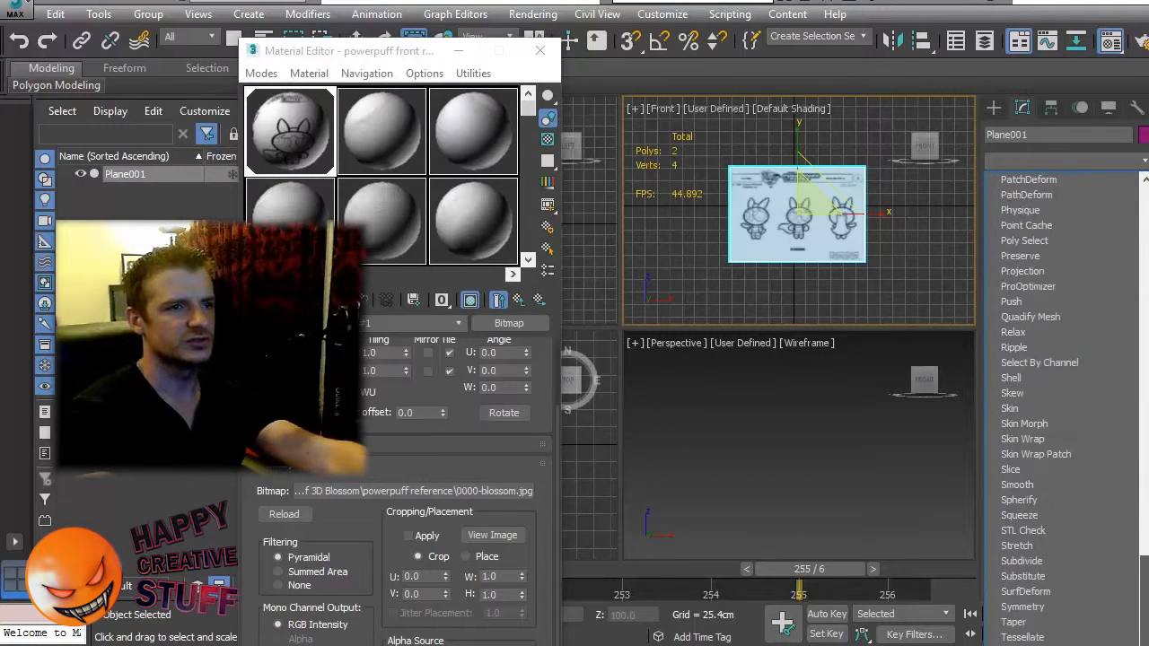
{"action": "scroll", "scroll_direction": "down", "scroll_amount": 3}
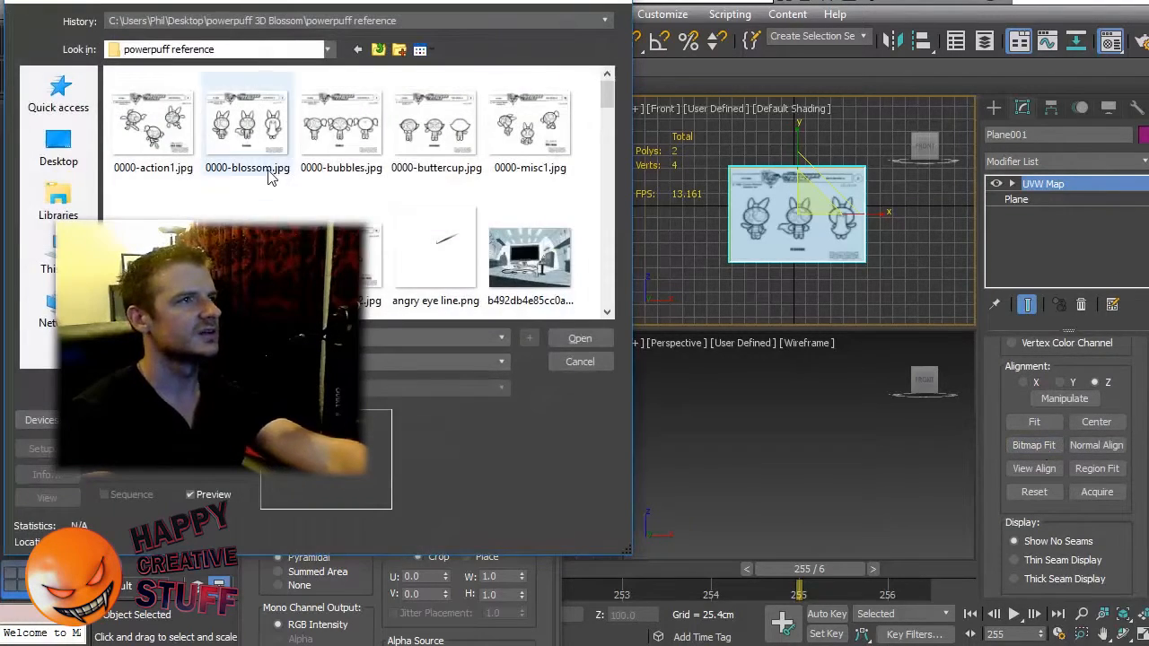
{"action": "left_click", "coordinate": [248, 122]}
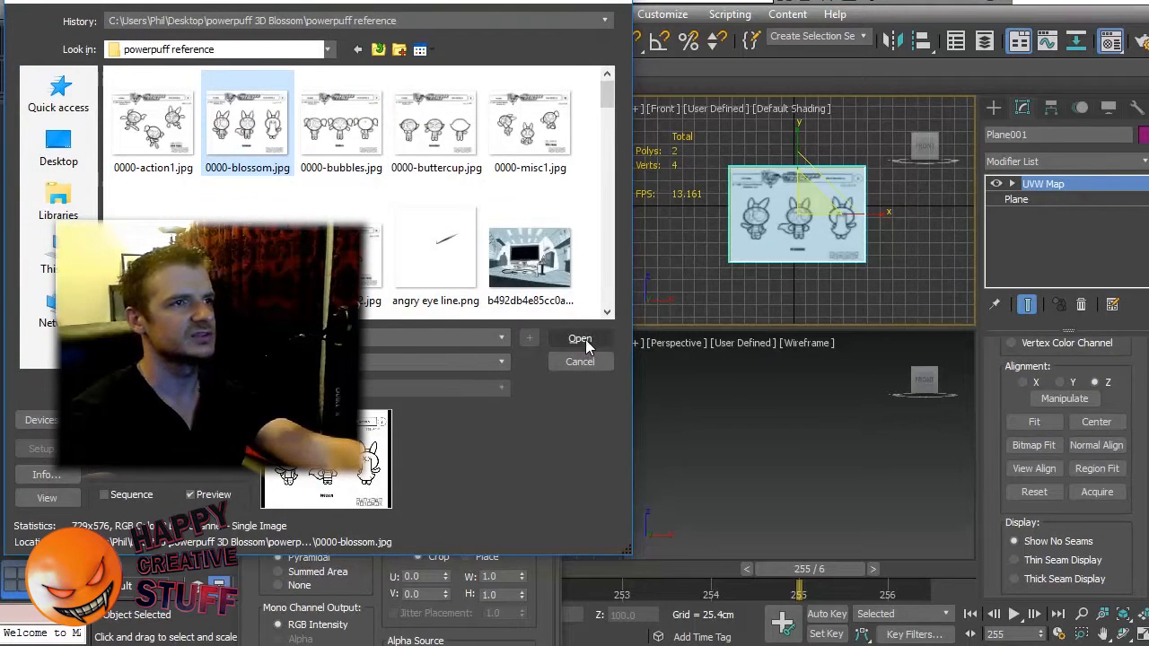
{"action": "left_click", "coordinate": [578, 337]}
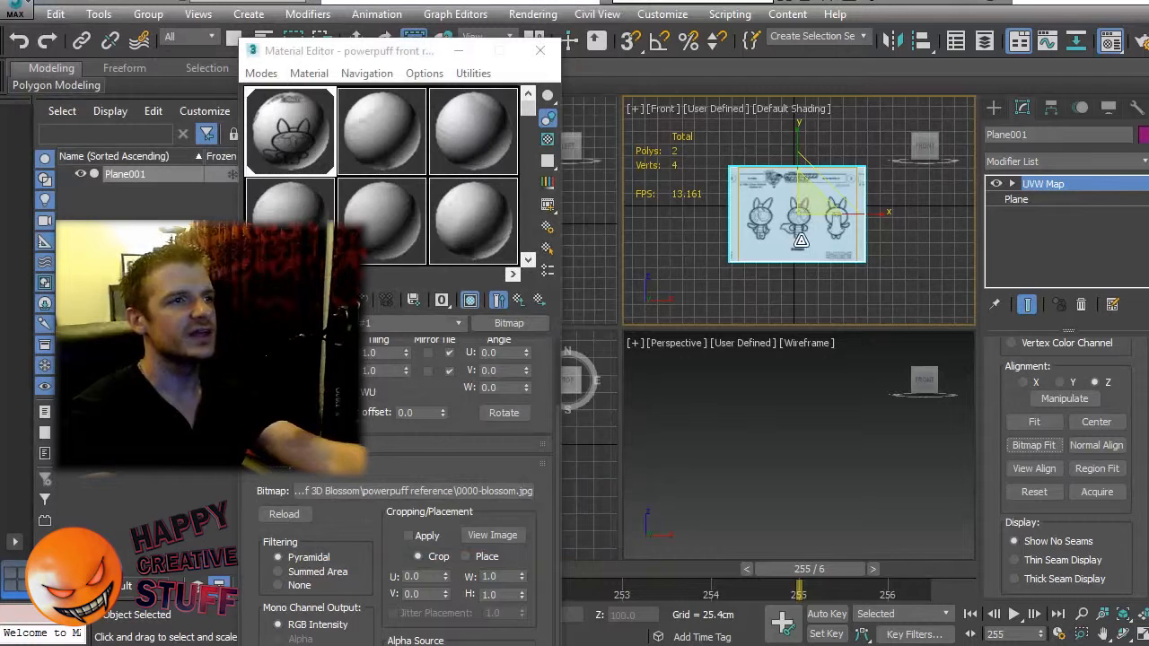
Adjust plane size and the UVW gizmo so Plane001 frames a single front-view Blossom figure.
{"action": "left_click", "coordinate": [1013, 183]}
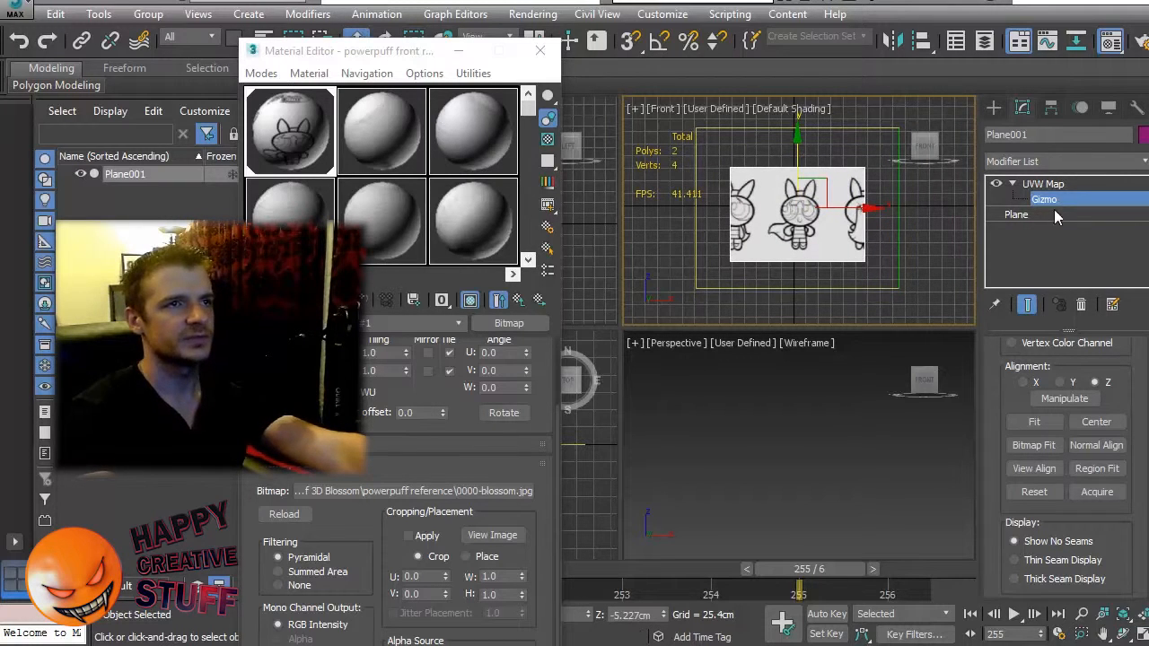
{"action": "left_click", "coordinate": [1015, 215]}
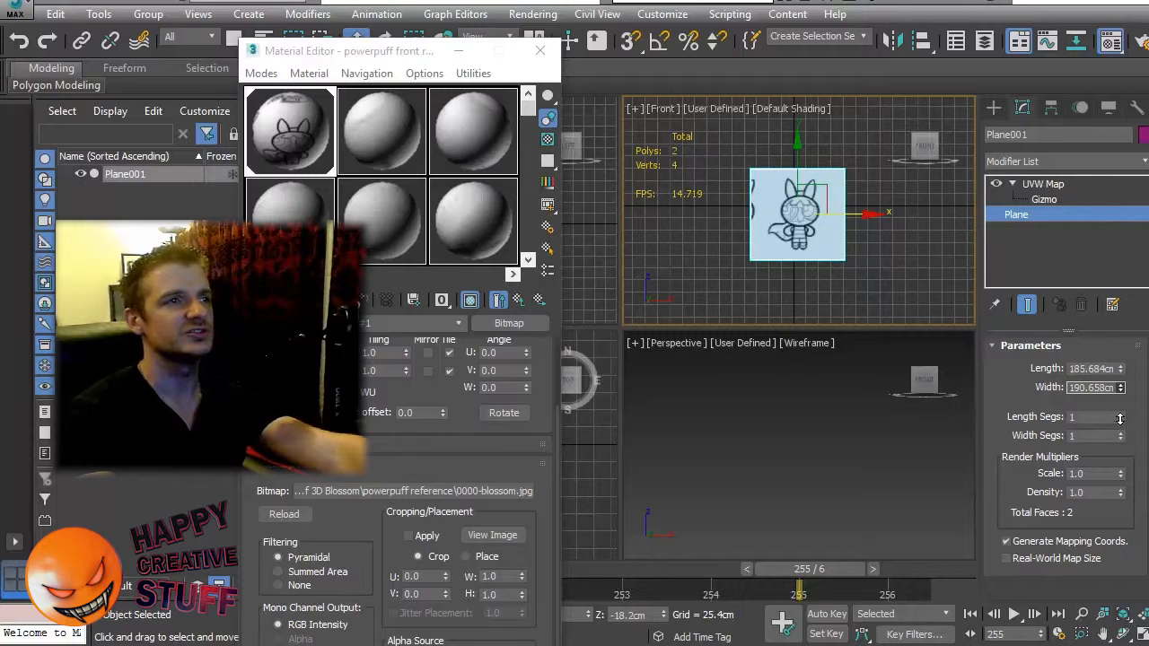
{"action": "left_click", "coordinate": [1044, 183]}
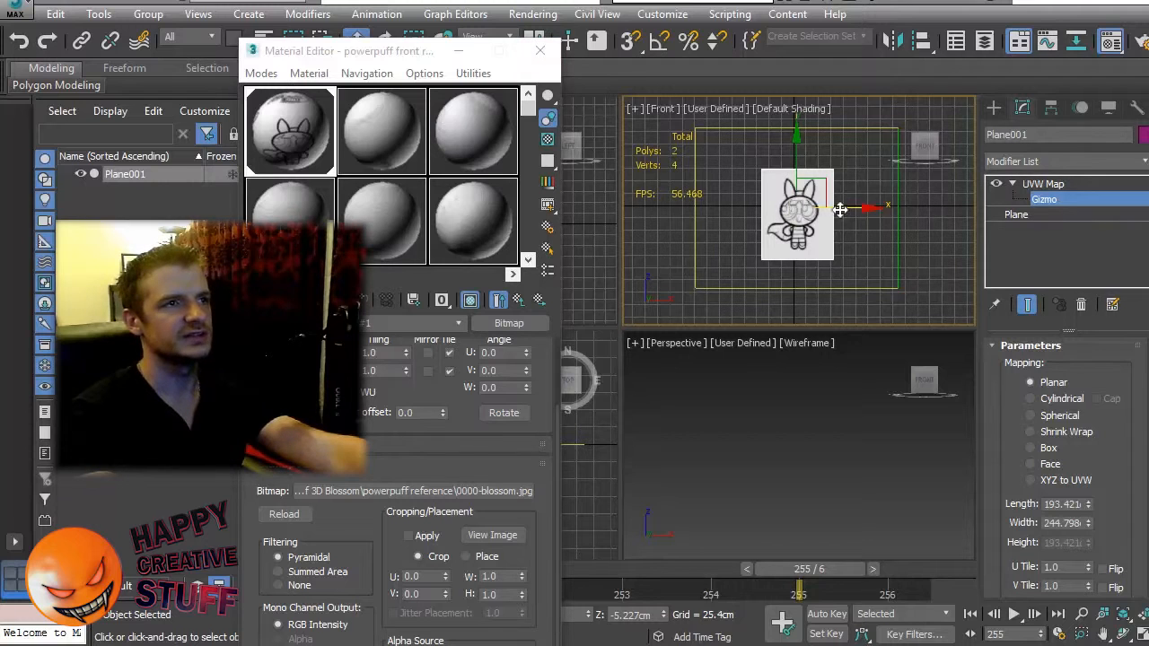
{"action": "left_click_drag", "start_coordinate": [840, 208], "coordinate": [847, 205]}
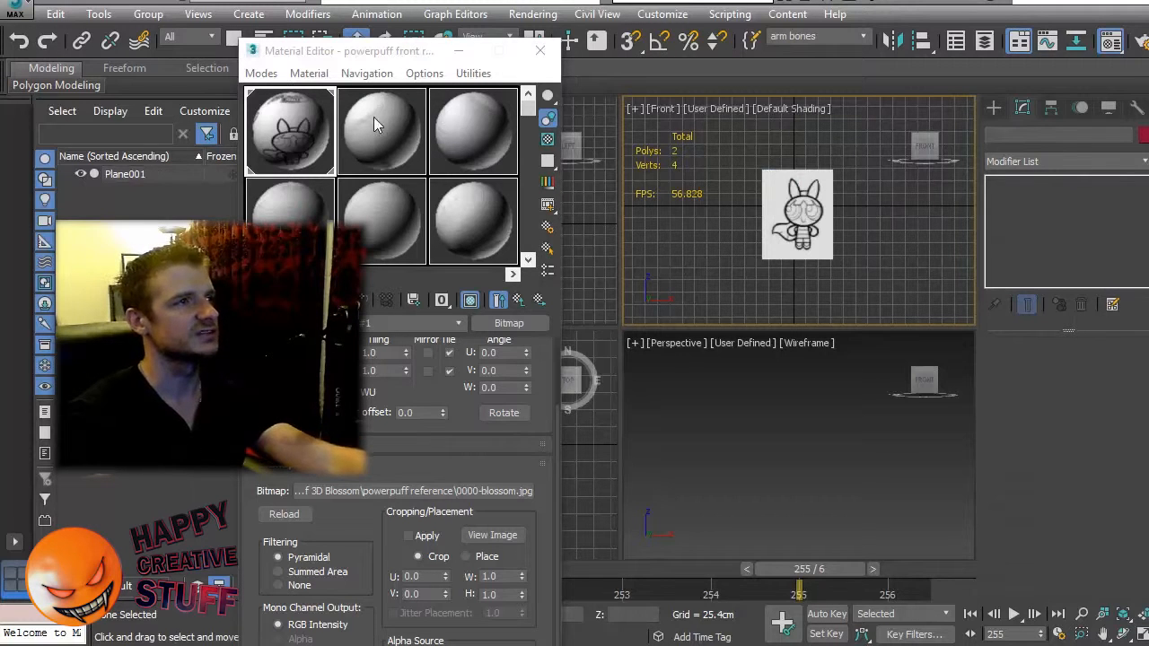
Load 0000-profile.jpg as the diffuse bitmap of a second material slot.
{"action": "left_click", "coordinate": [381, 133]}
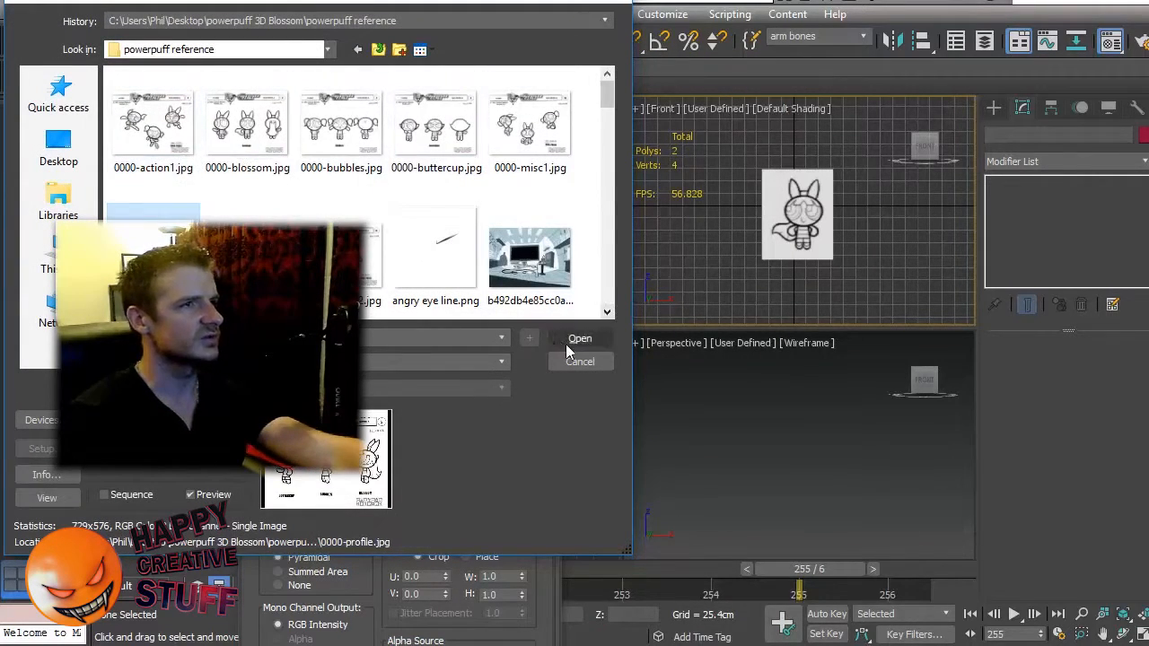
{"action": "left_click", "coordinate": [580, 337]}
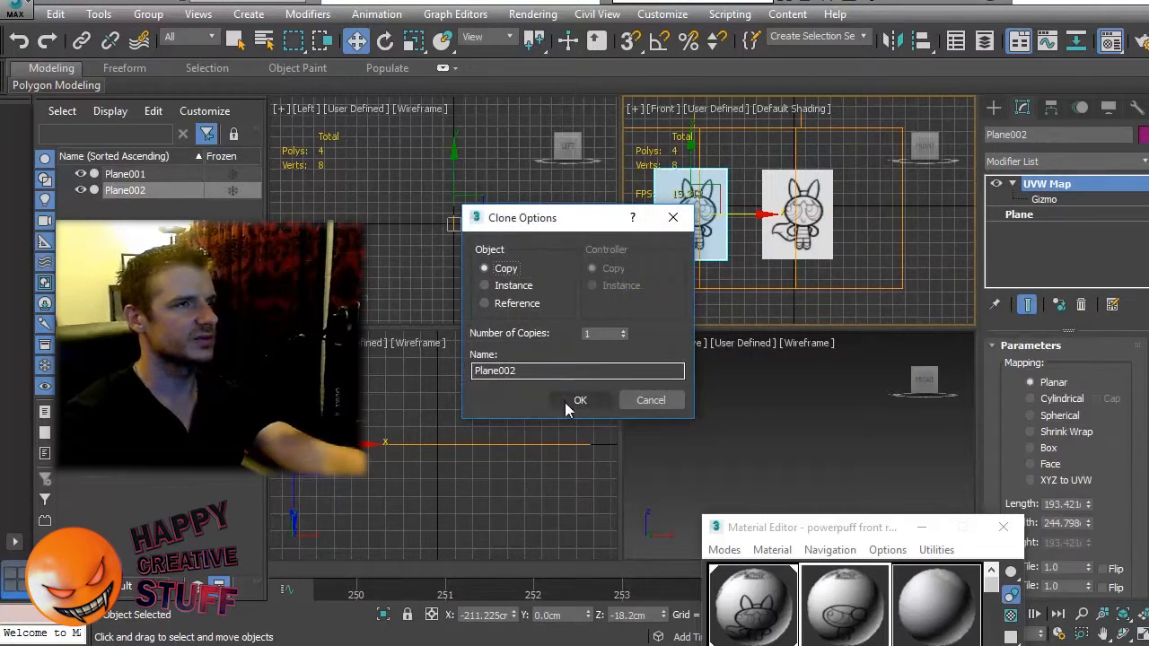
{"action": "left_click", "coordinate": [580, 398]}
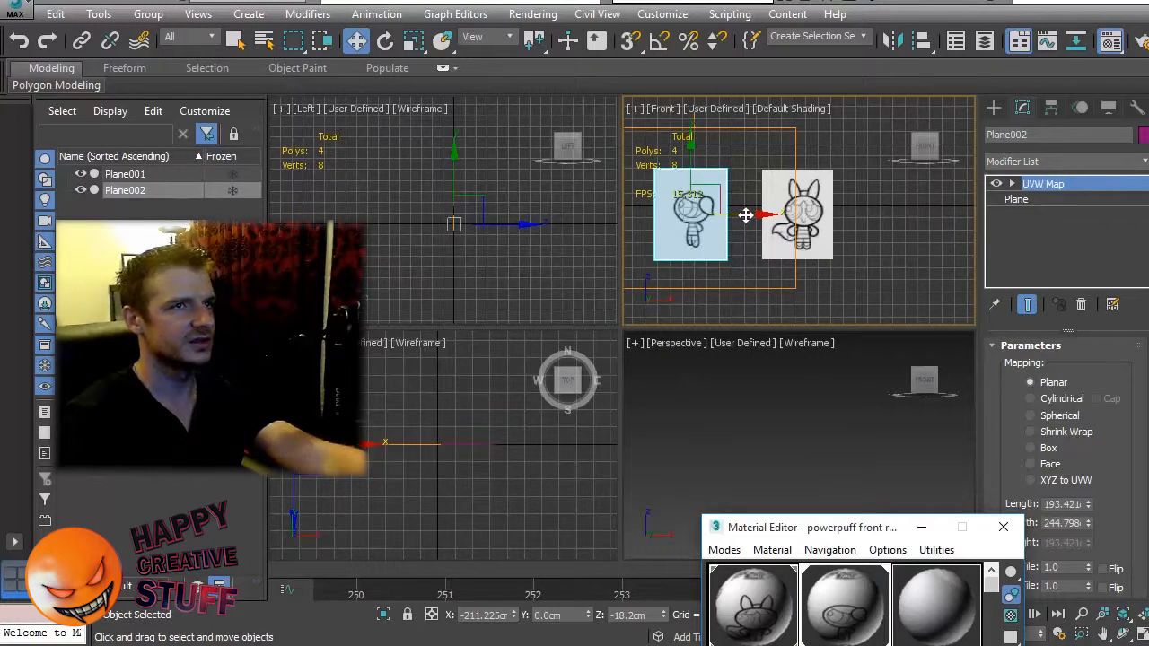
{"action": "left_click", "coordinate": [1012, 183]}
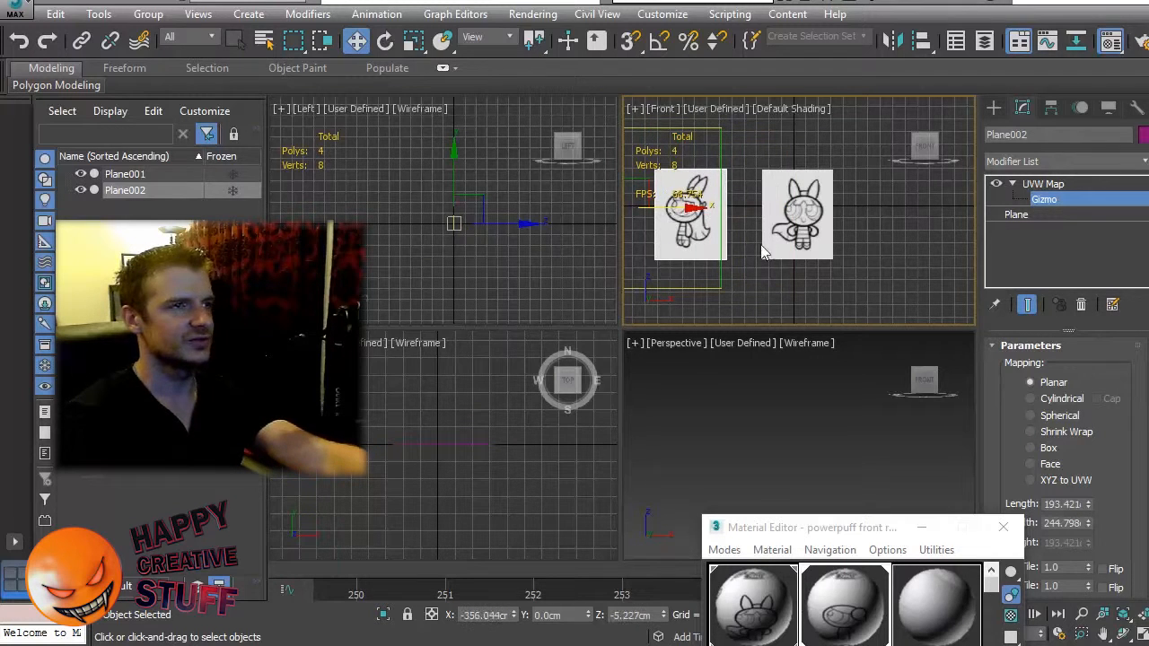
{"action": "left_click", "coordinate": [1043, 183]}
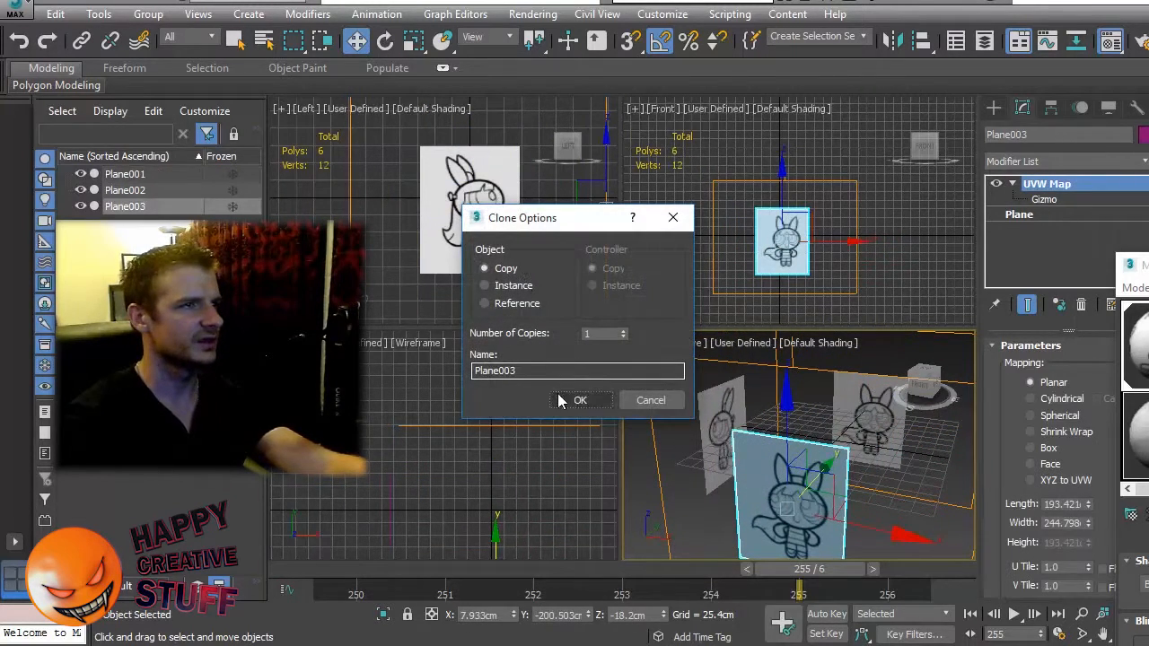
Confirm the Plane003 copy and shift its UVW gizmo to the back-view Blossom figure.
{"action": "left_click", "coordinate": [579, 398]}
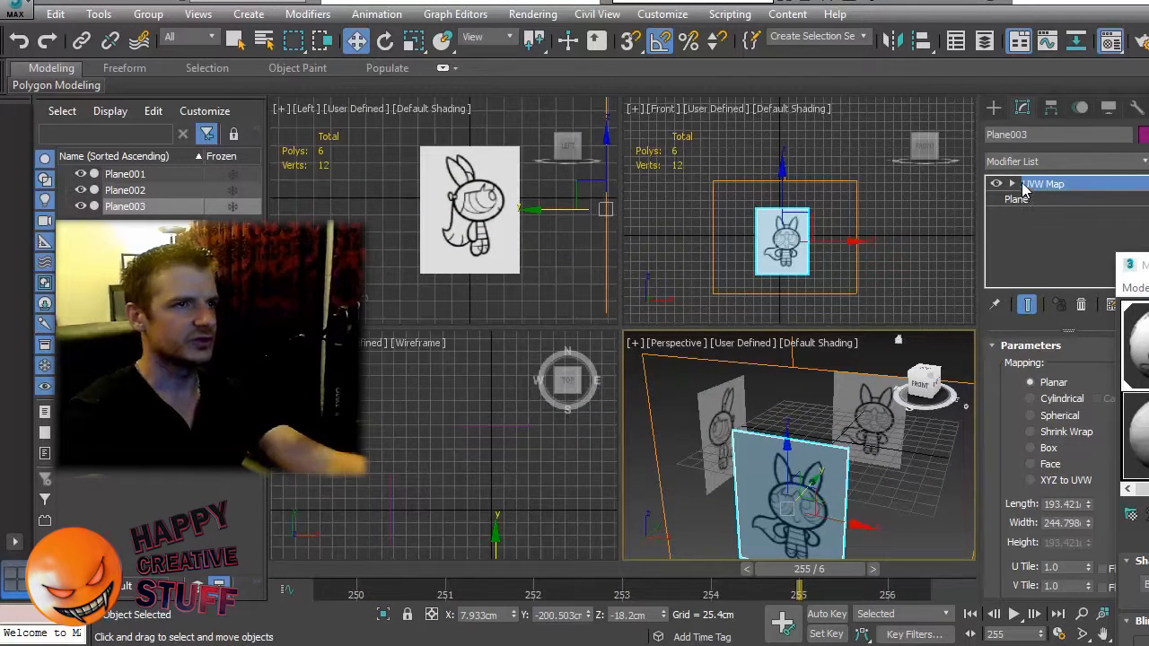
{"action": "left_click", "coordinate": [1012, 183]}
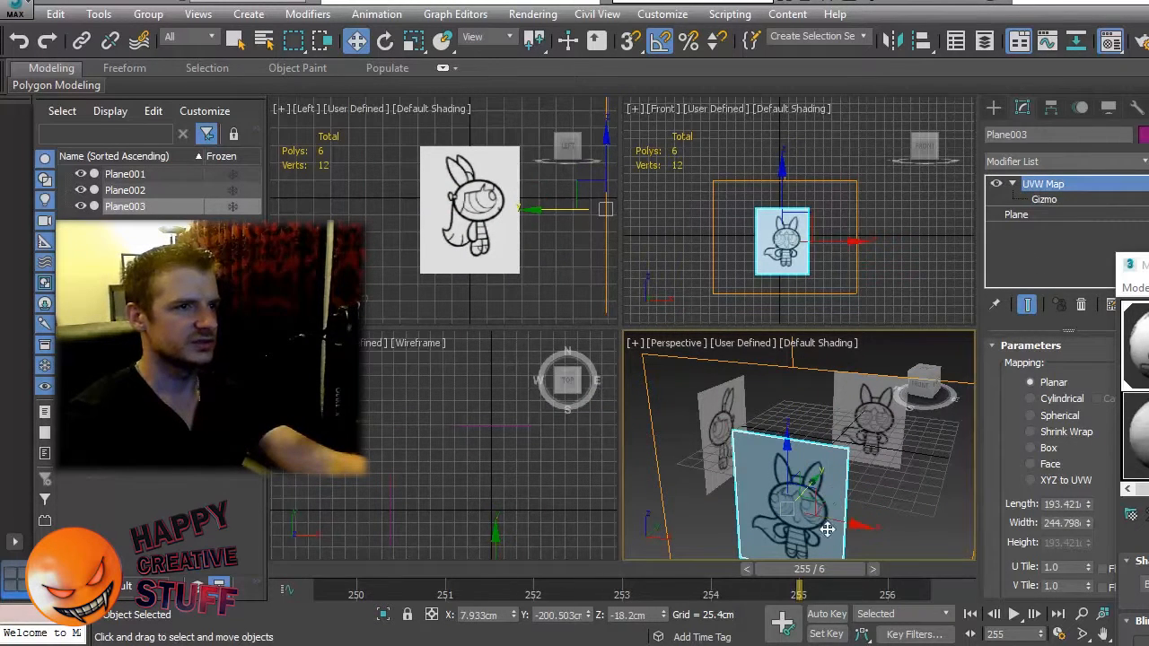
{"action": "left_click", "coordinate": [1045, 200]}
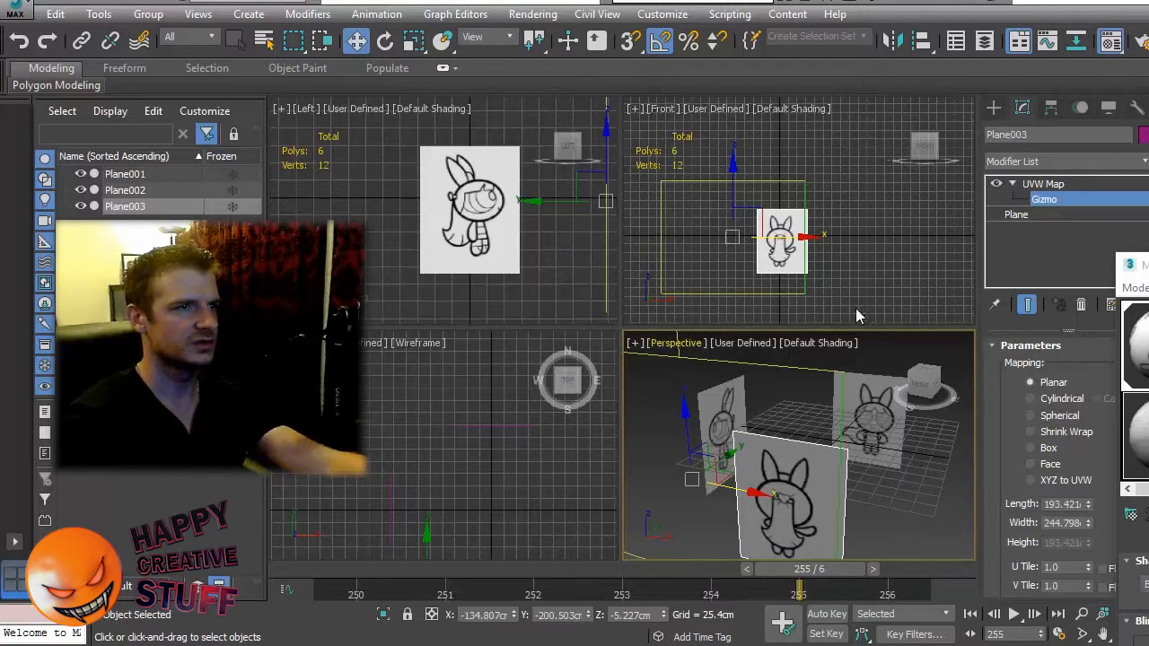
{"action": "mouse_move", "coordinate": [894, 481]}
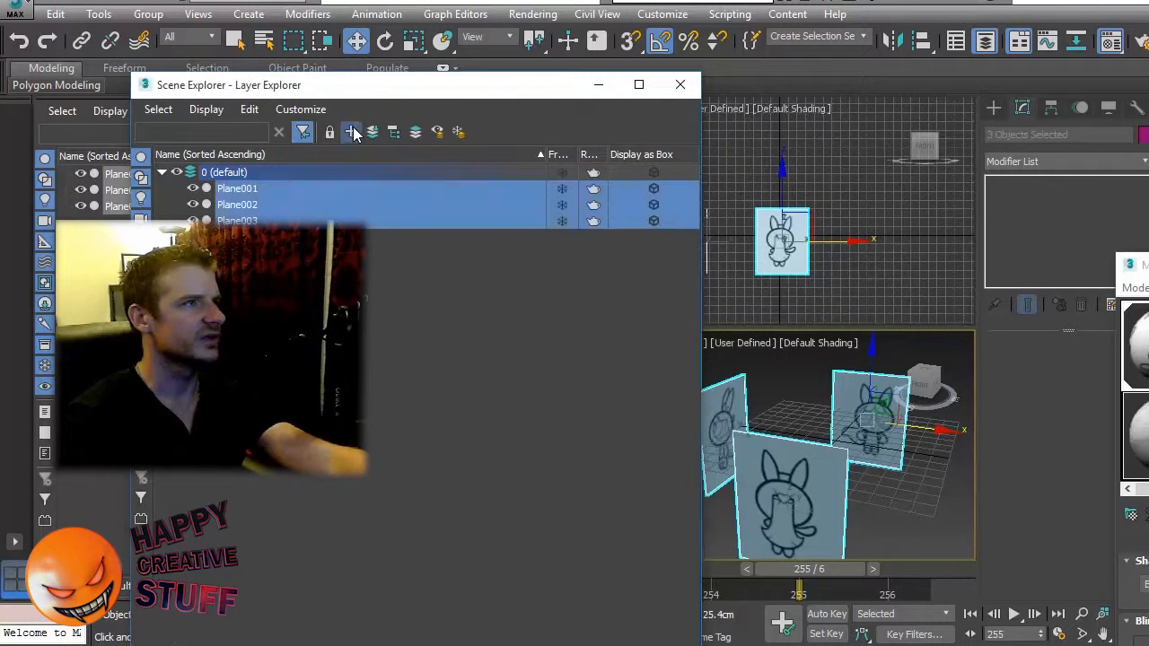
Create a new layer containing Plane001, Plane002 and Plane003 for the reference images.
{"action": "left_click", "coordinate": [350, 132]}
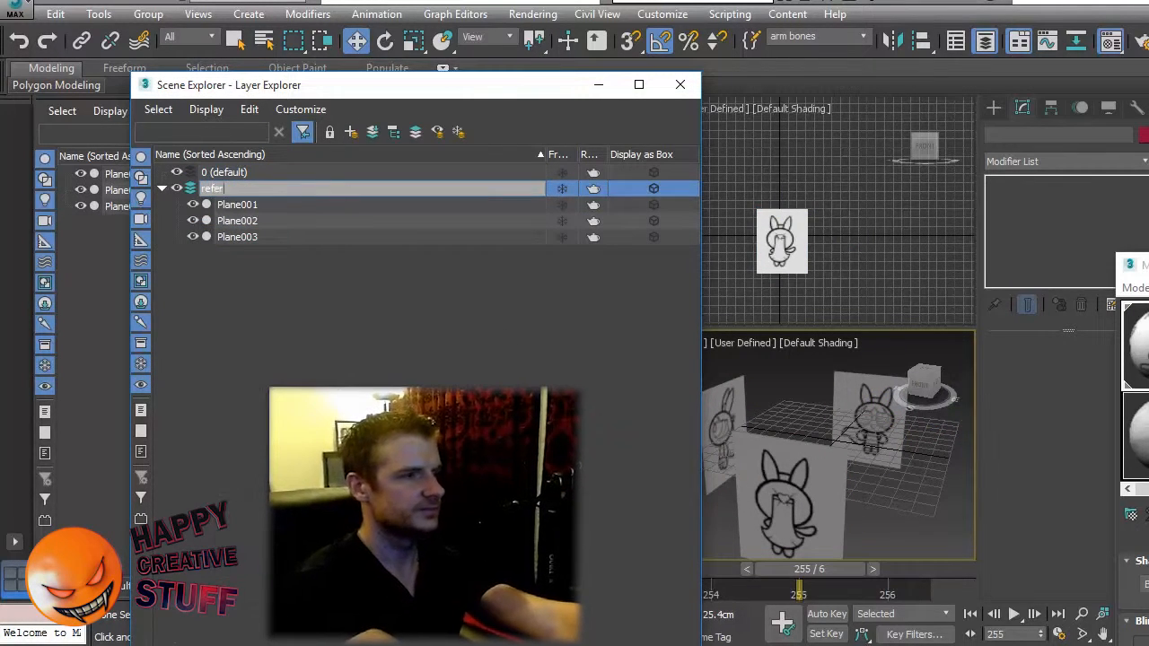